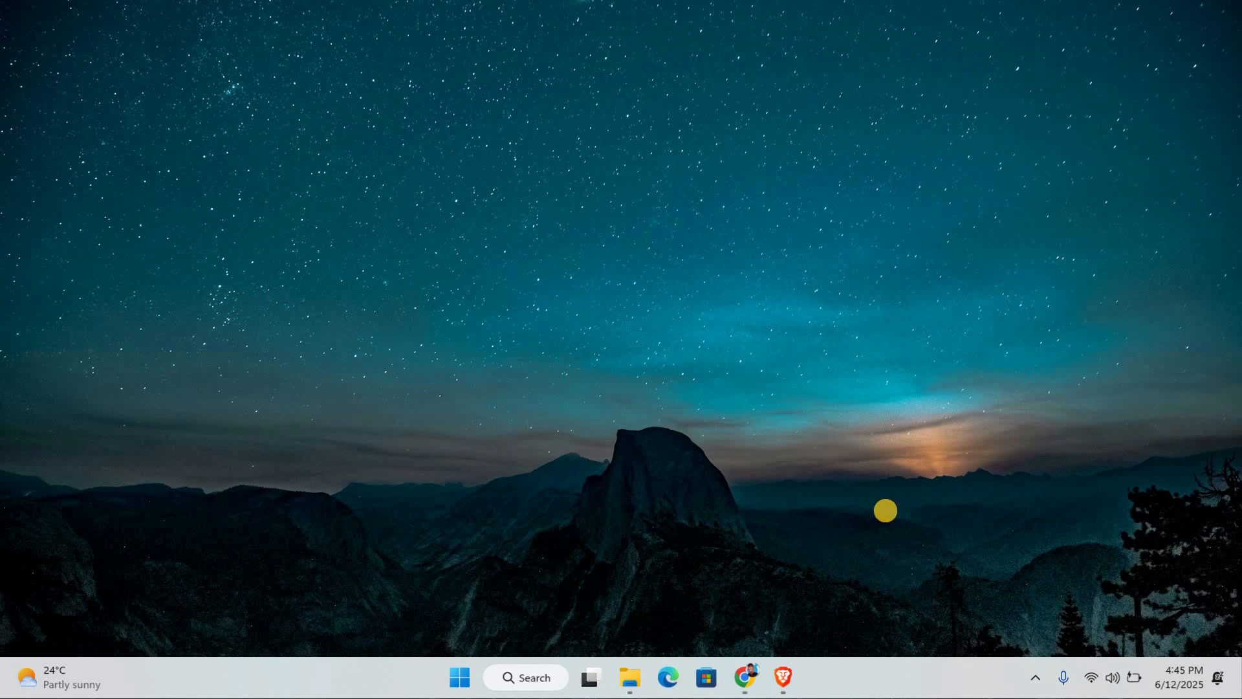
mouse_move(823, 603)
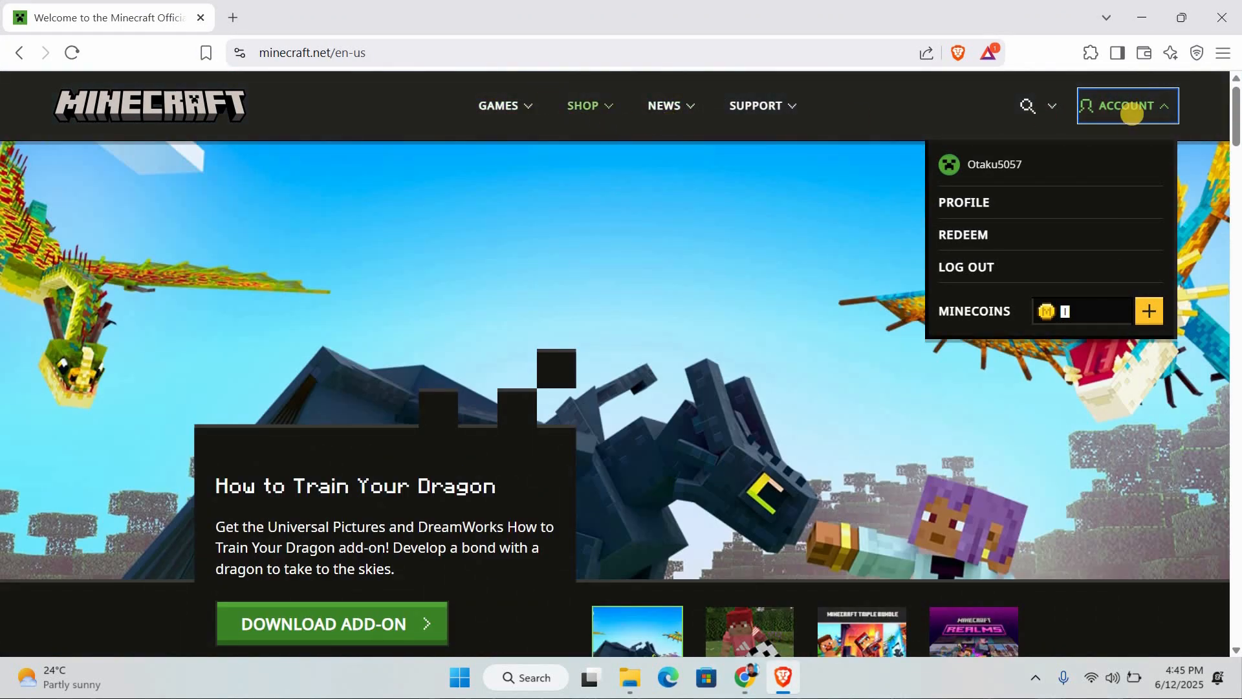
mouse_move(979, 180)
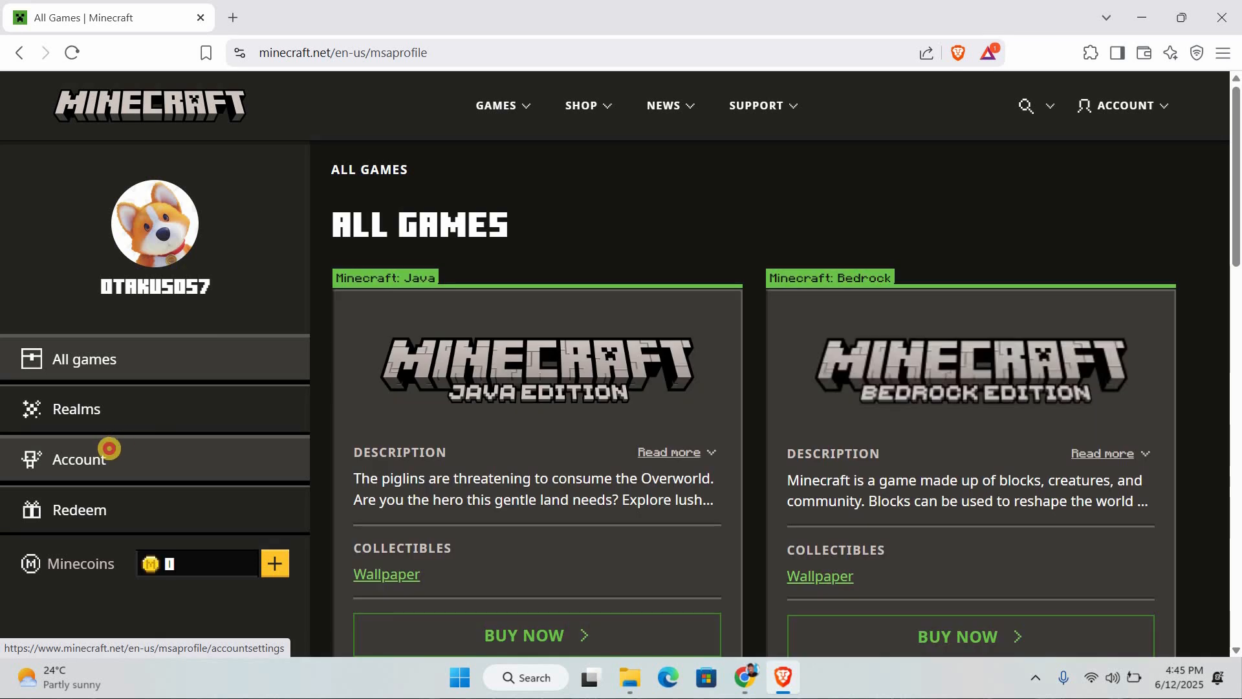
Open the Account section of the Minecraft.net profile sidebar.
click(78, 459)
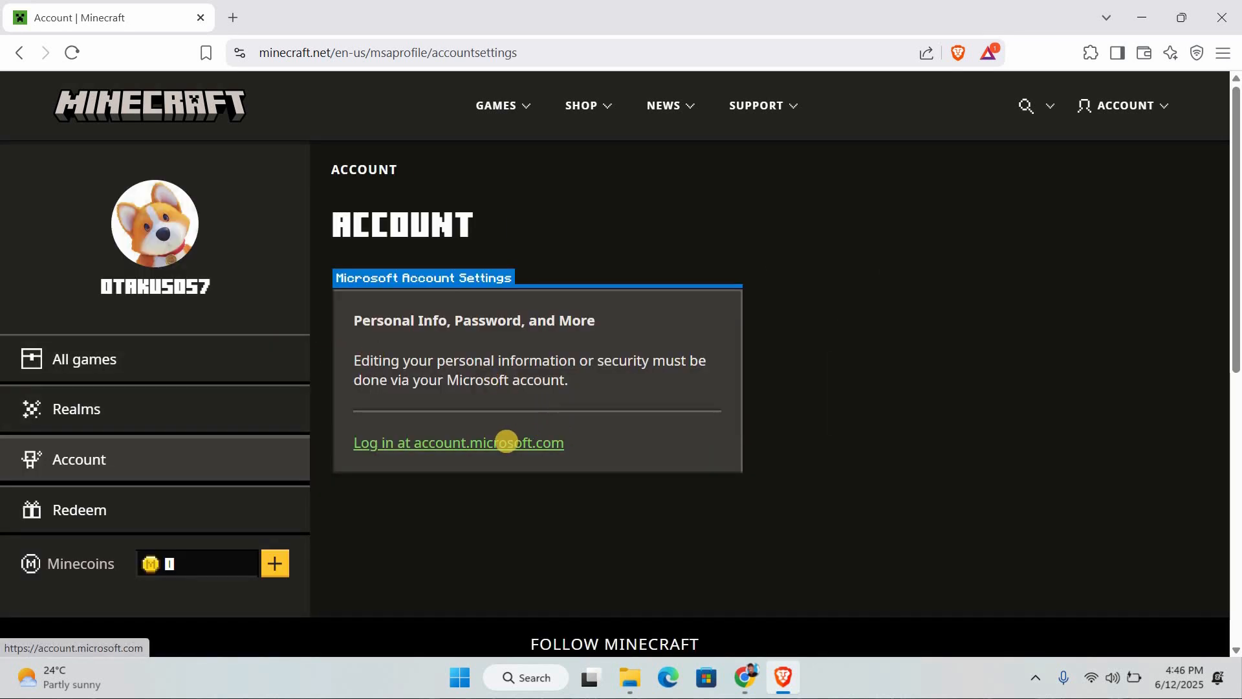
mouse_move(495, 441)
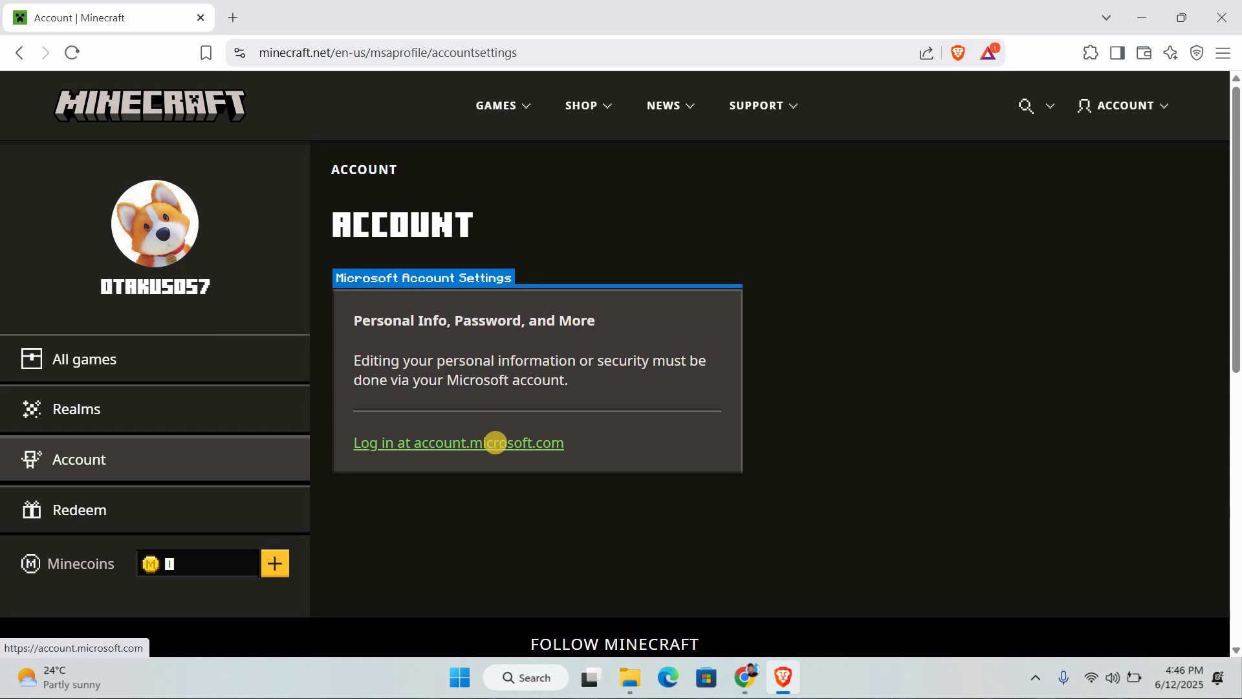
Follow the 'Log in at account.microsoft.com' link to the Microsoft account site.
click(459, 442)
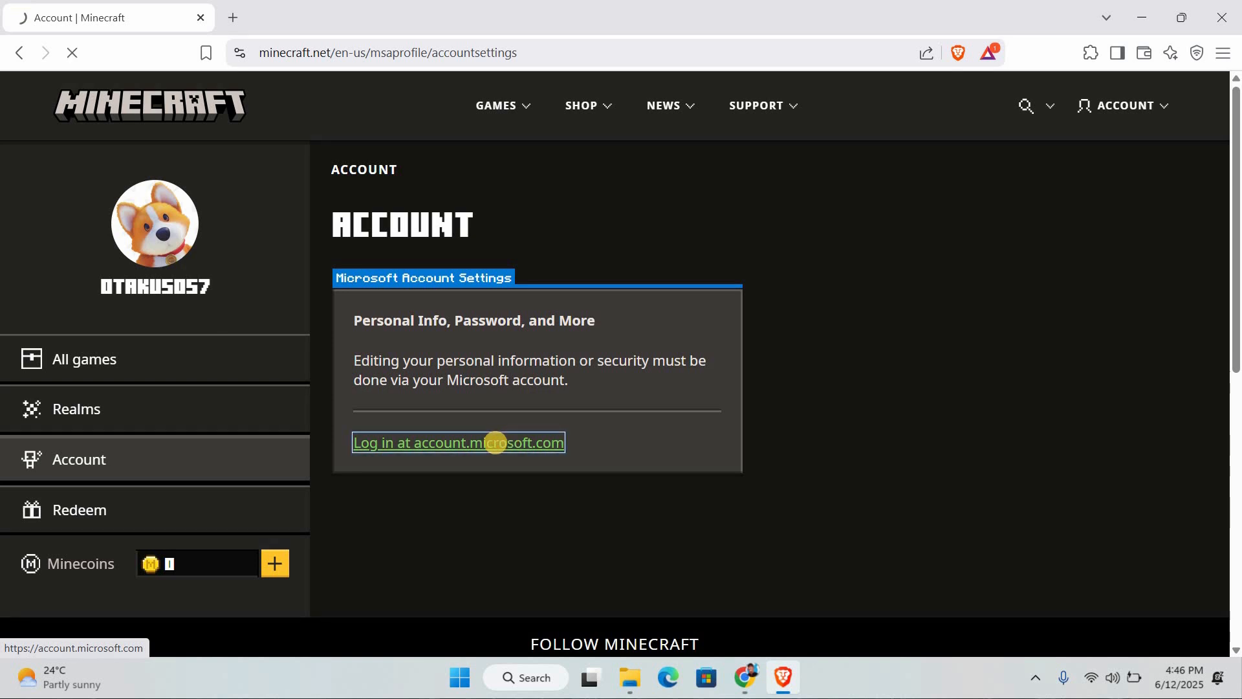
click(458, 442)
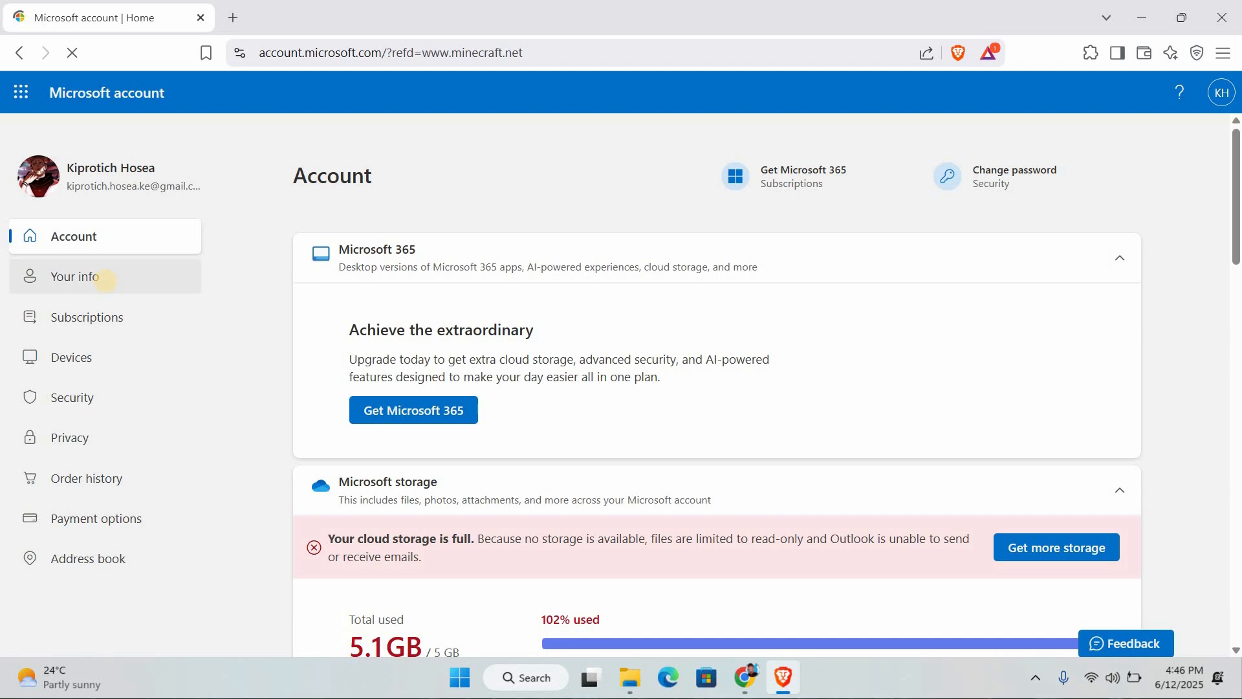
Open Your info and scroll down to the Account info section.
click(77, 276)
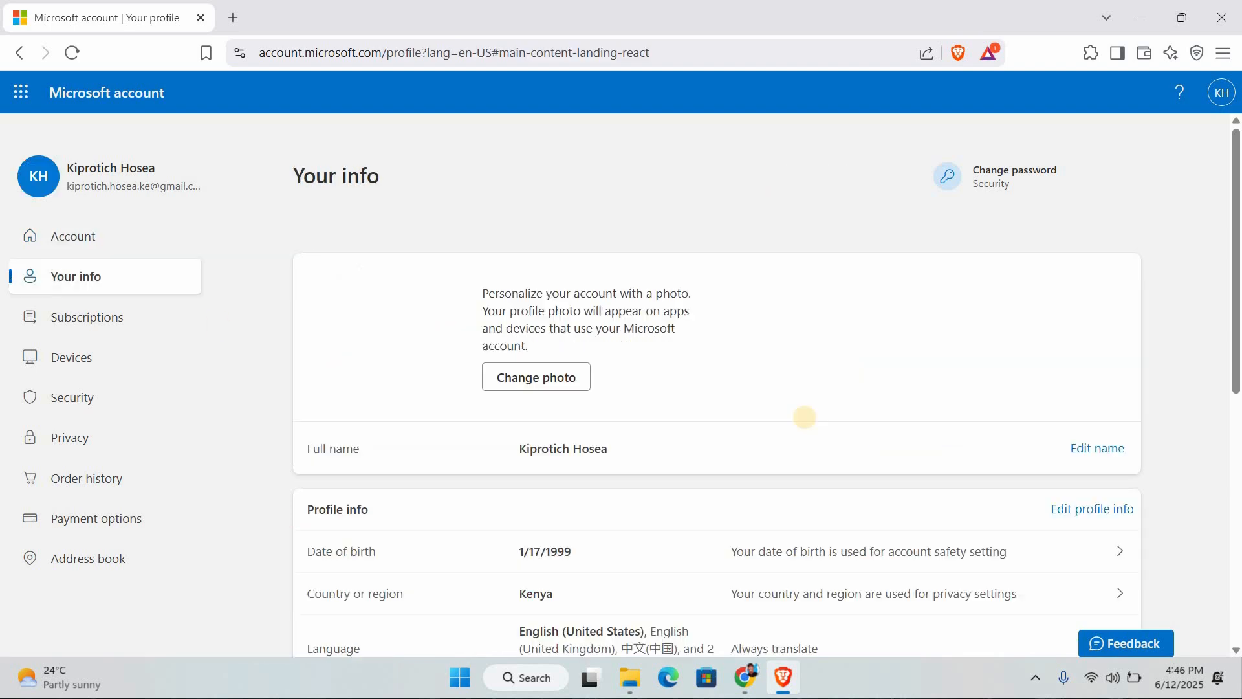
scroll(down, 3)
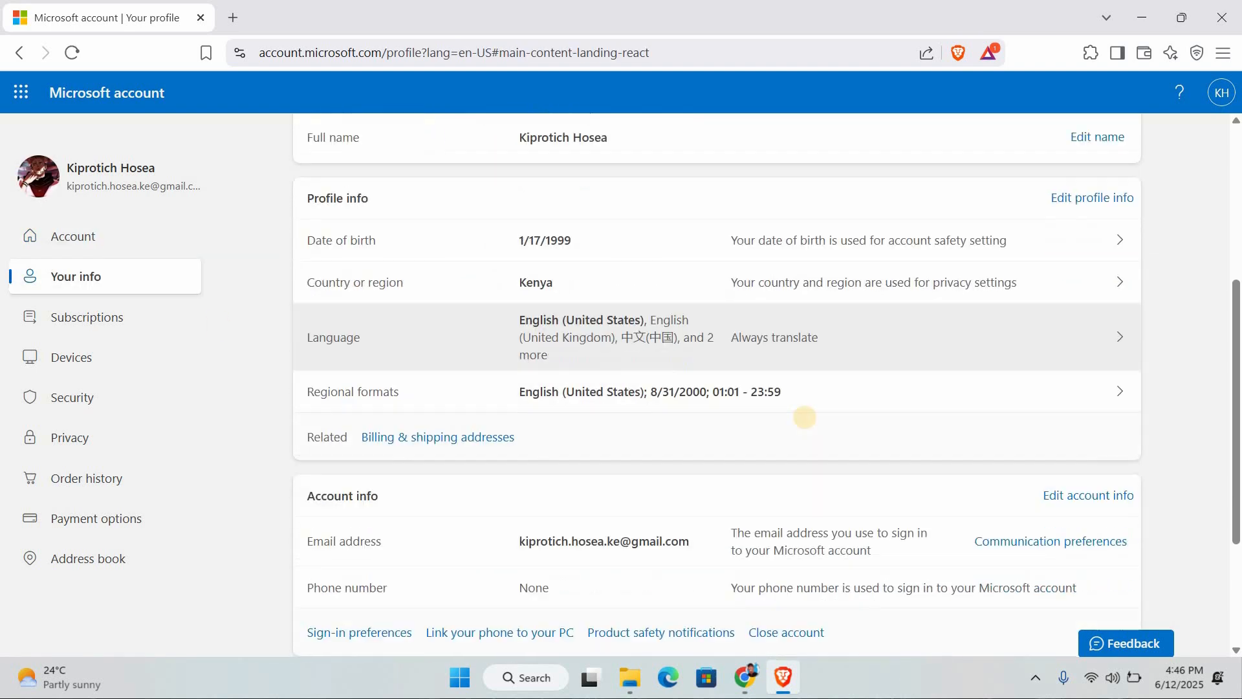
scroll(down, 3)
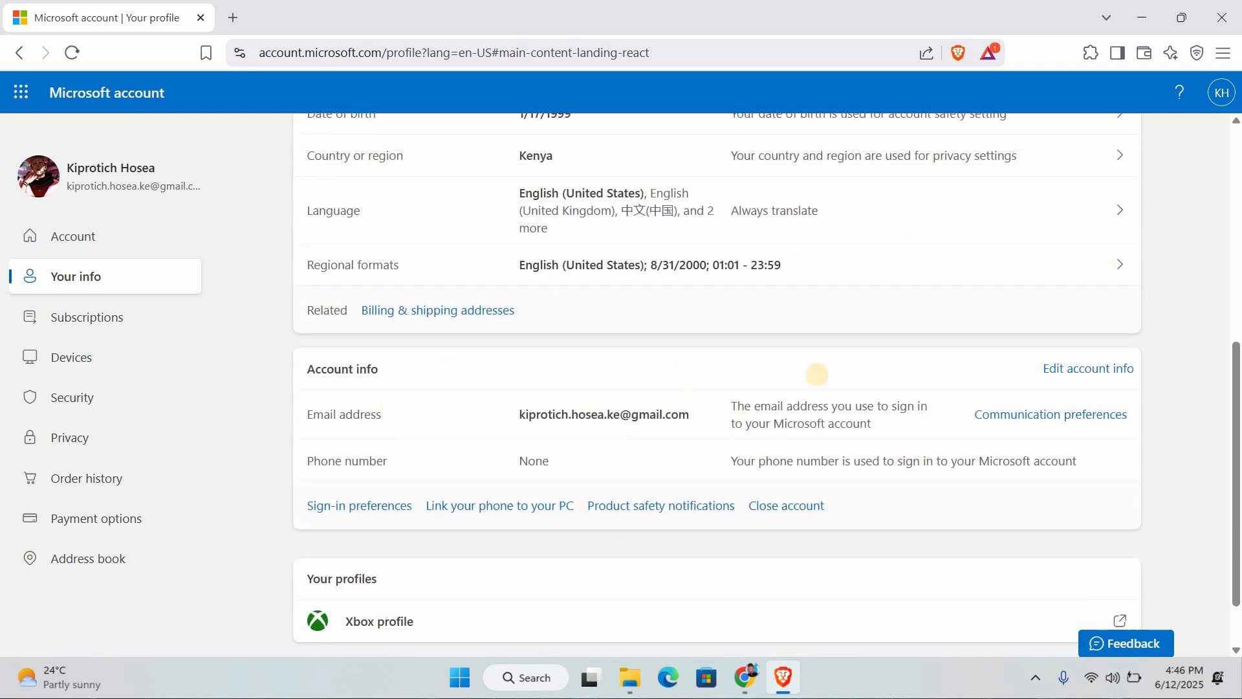